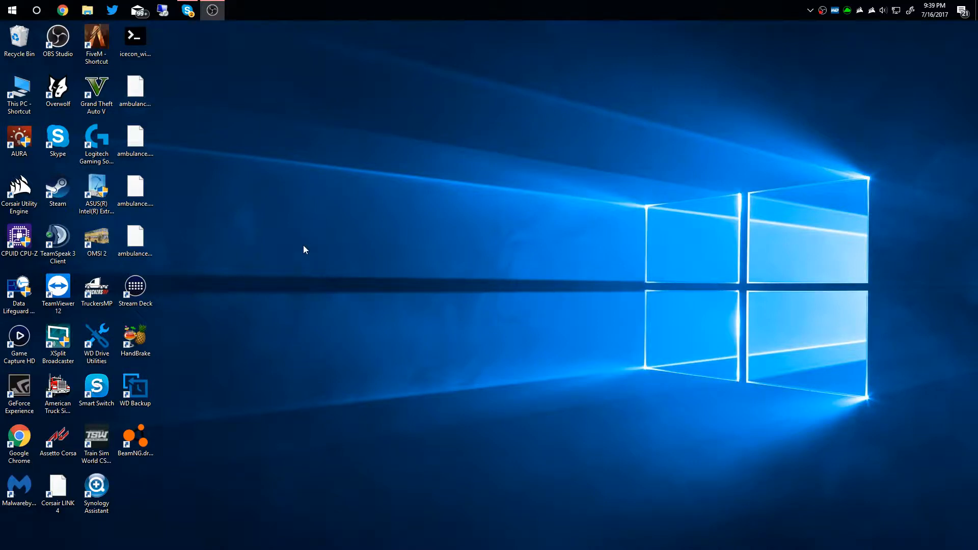
mouse_move(249, 255)
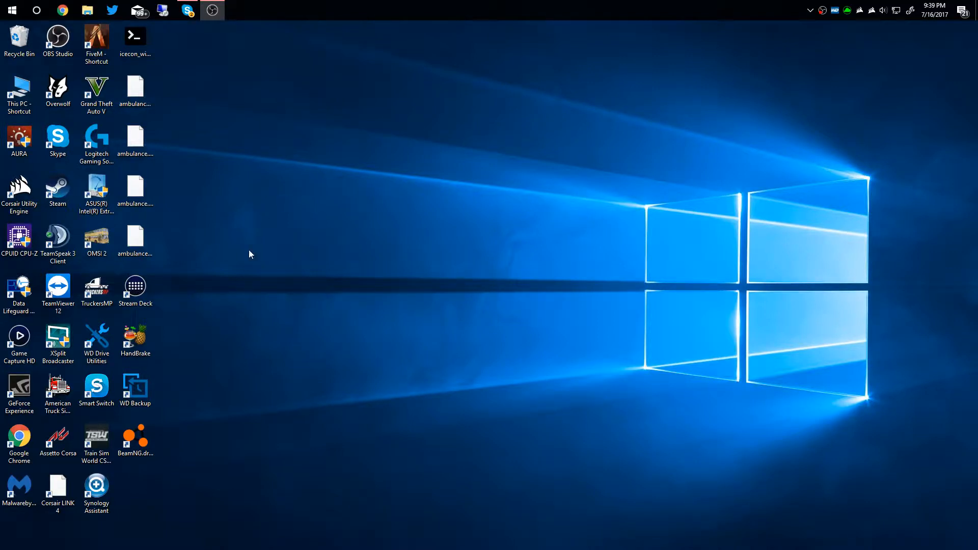
Step: Launch BeamNG.drive from its desktop shortcut
double_click(135, 438)
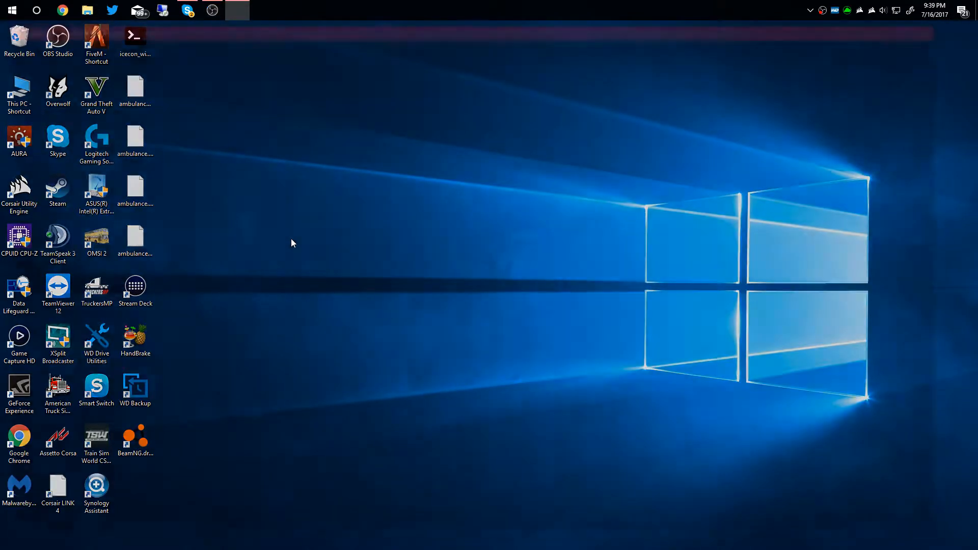
Step: Open the online BeamNG mod repository listing from the game's Mods menu
double_click(135, 433)
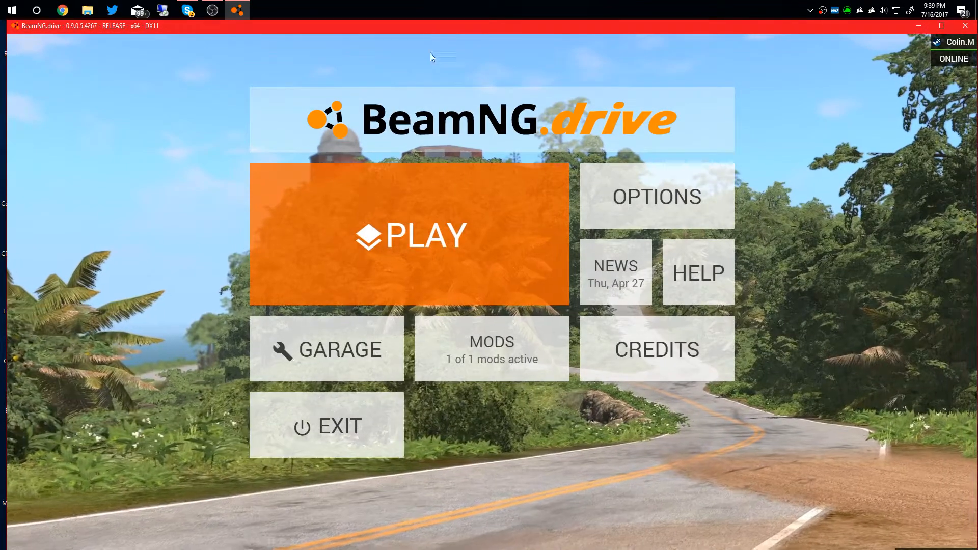
click(491, 348)
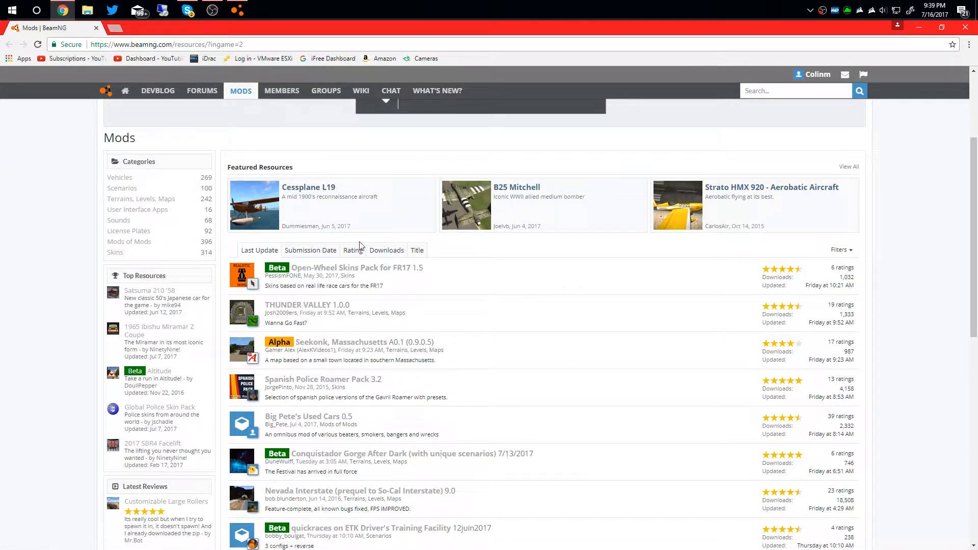
Step: View the Open-Wheel Skins Pack for FR17, decline its install prompt, and return to the listing
click(817, 74)
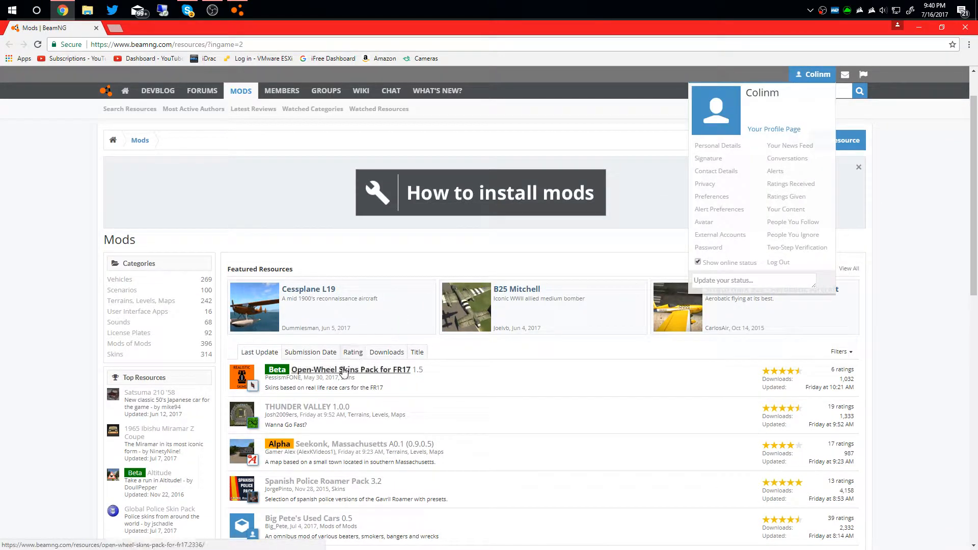
click(351, 369)
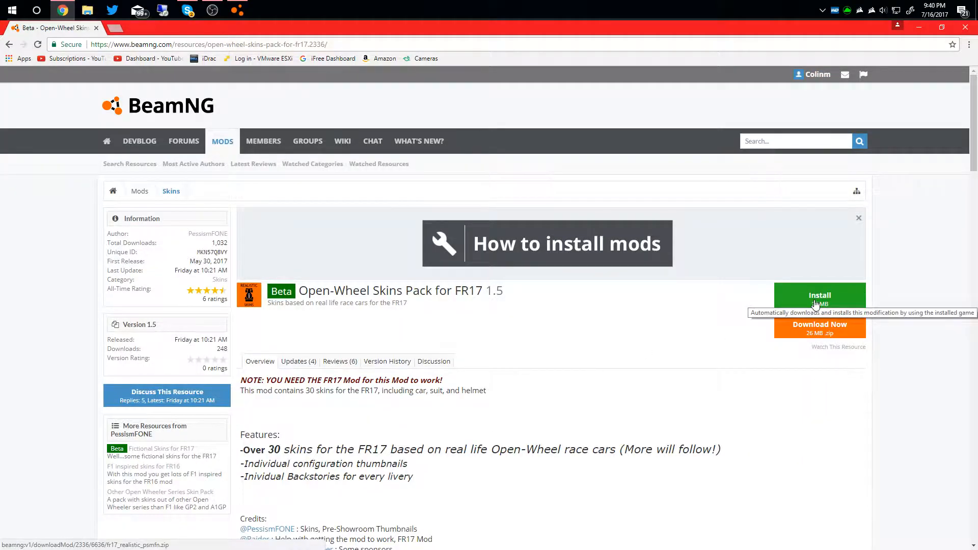
click(820, 298)
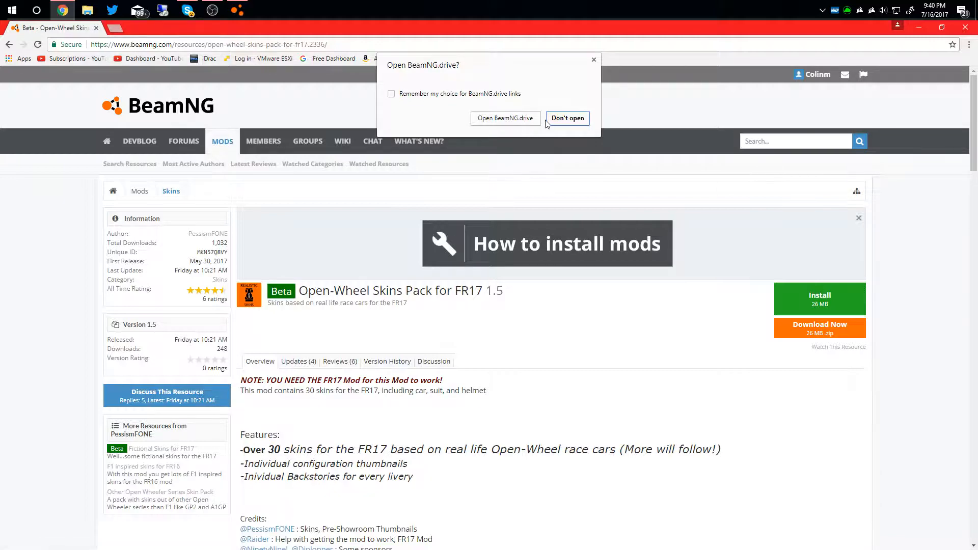
click(567, 118)
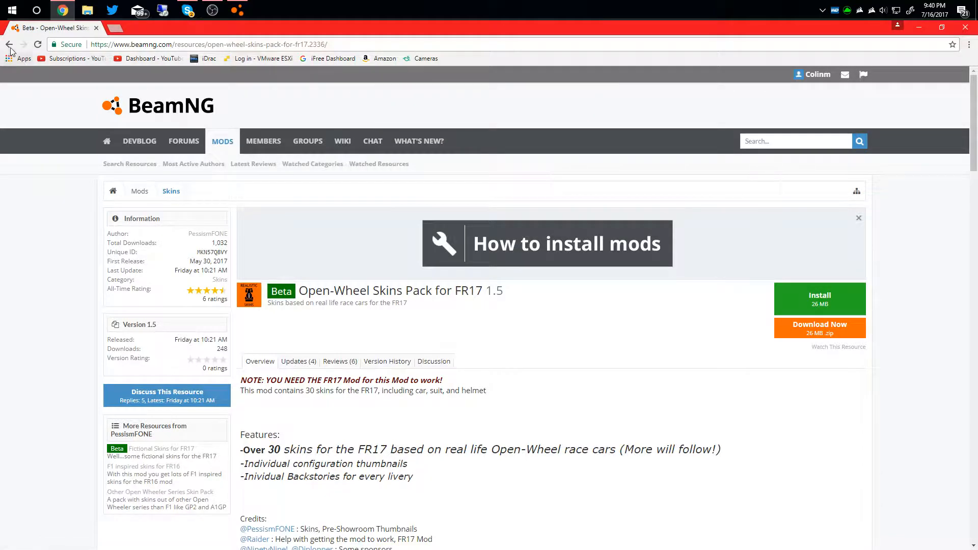
click(9, 44)
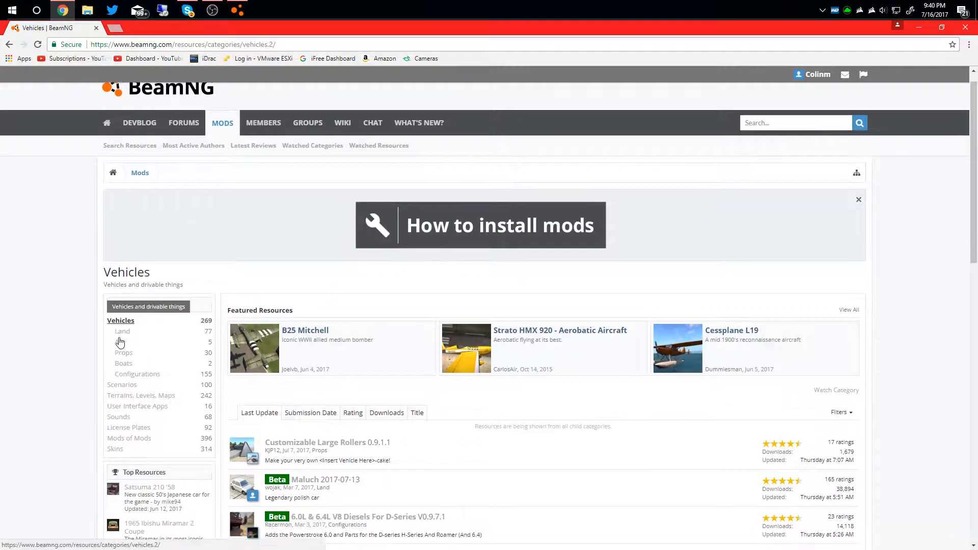
Step: Filter to Land vehicle mods, open Offroad Burnside 1.0.2, and send it to BeamNG.drive
click(122, 331)
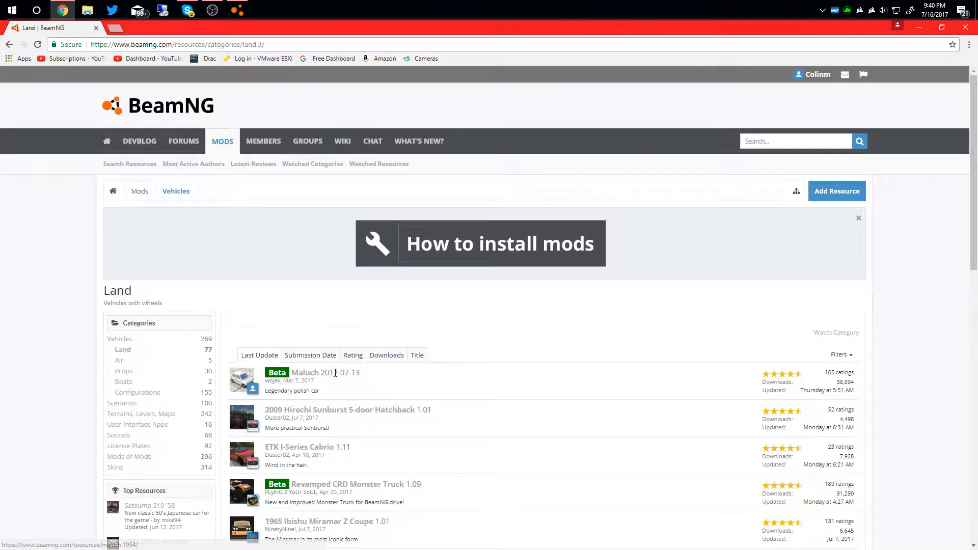
scroll(down, 3)
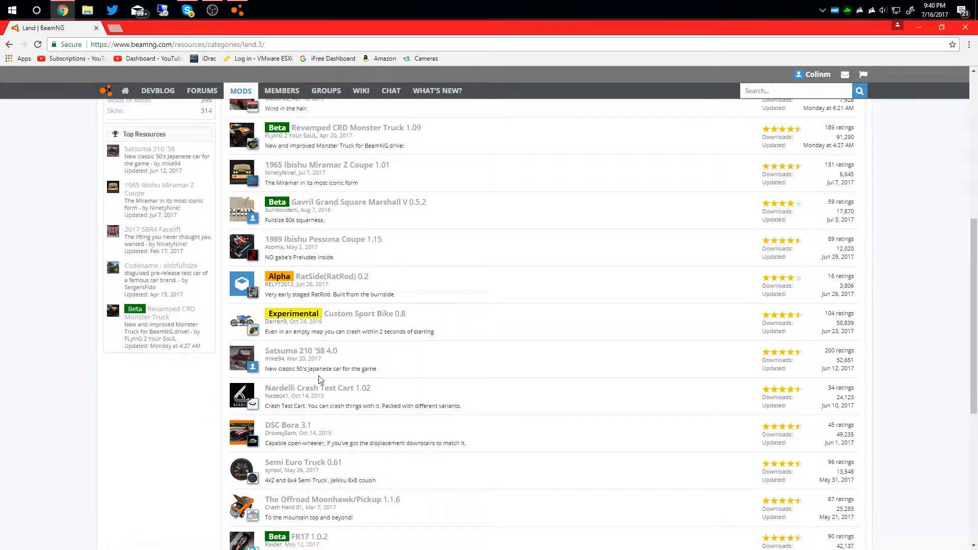
scroll(down, 3)
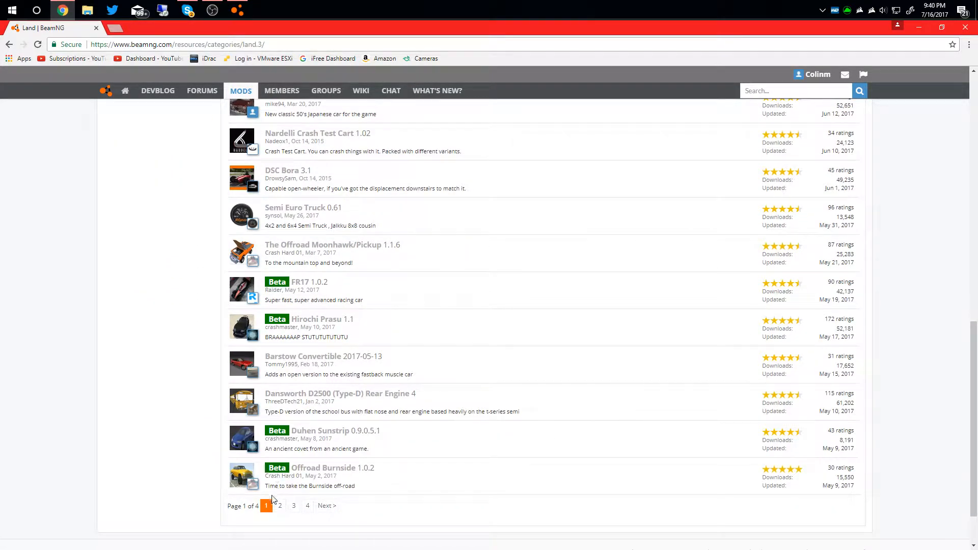
click(333, 468)
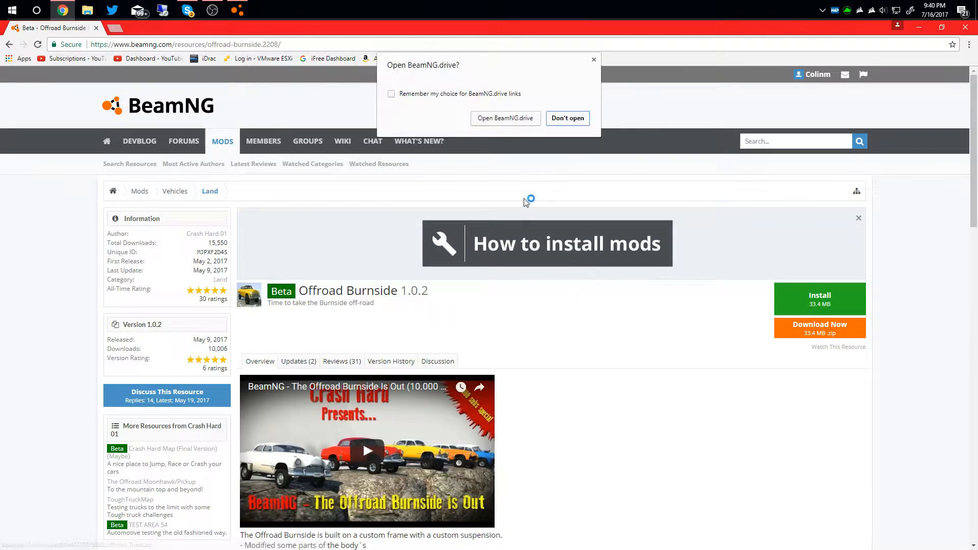
click(567, 119)
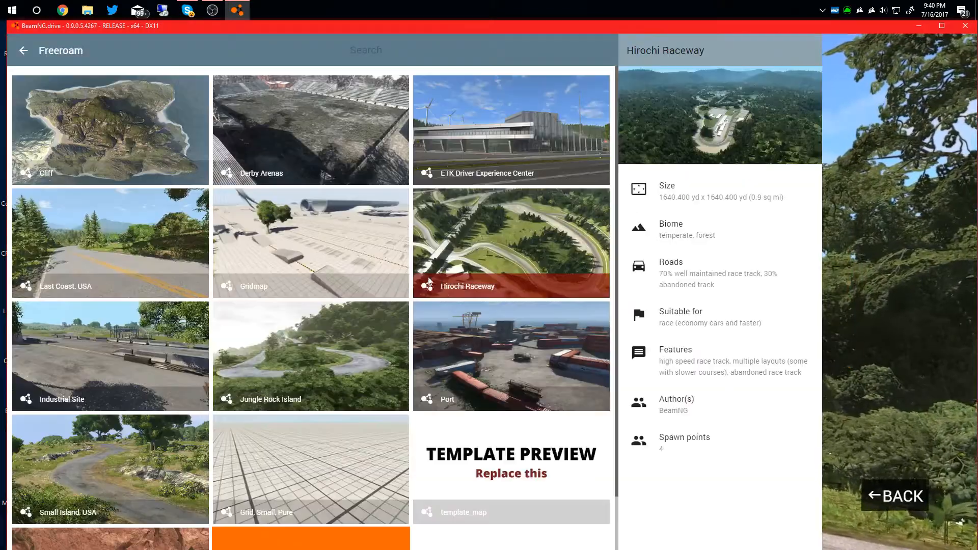
Step: Preview the Cliff map's details in the Freeroam map list
click(110, 129)
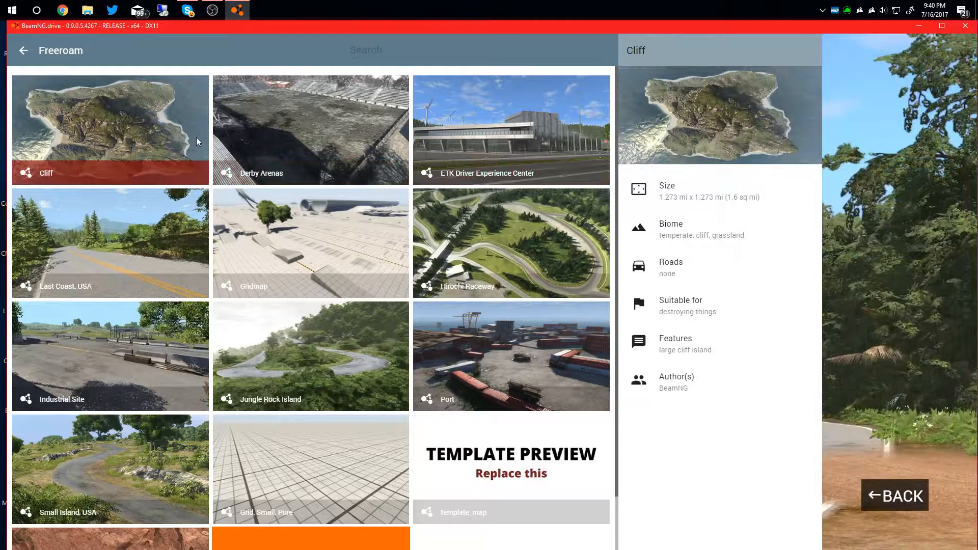